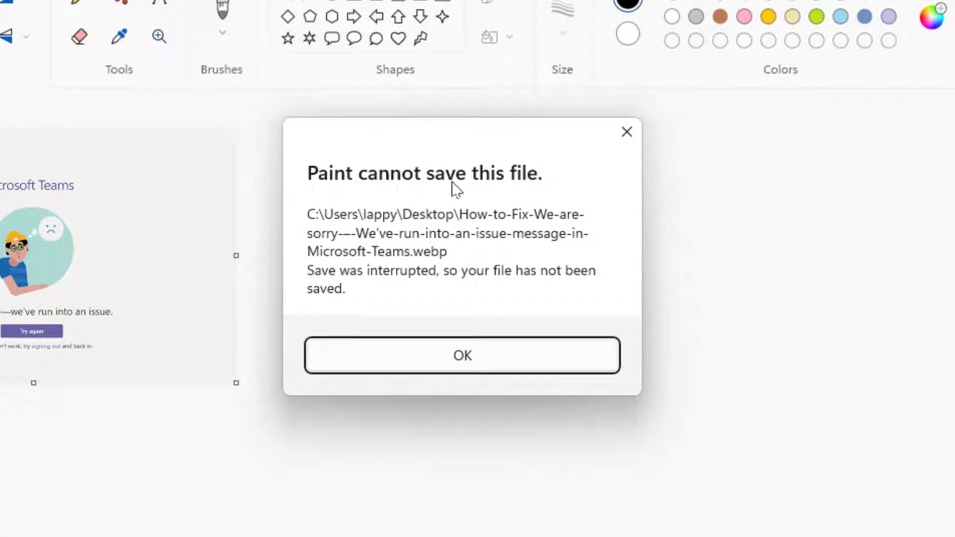
mouse_move(462, 355)
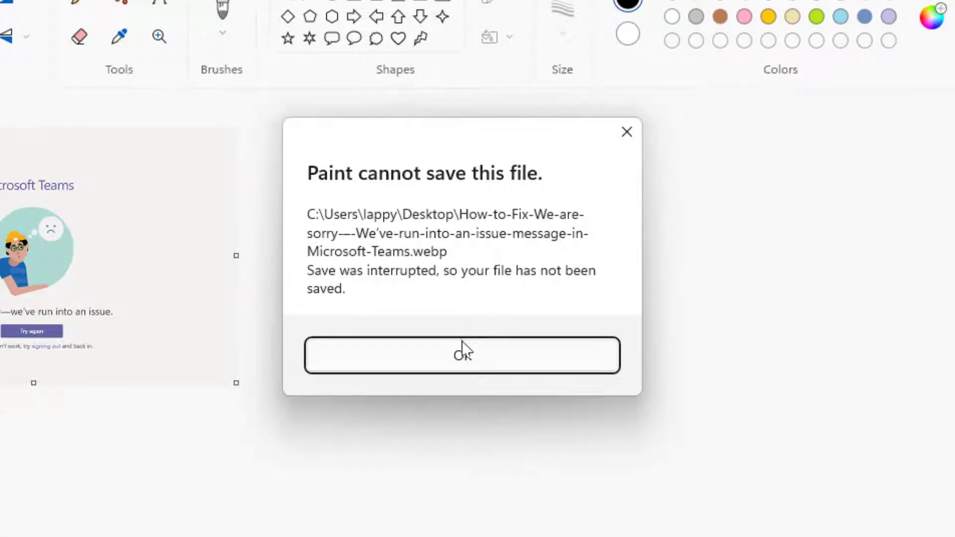
Dismiss the 'Paint cannot save this file' WebP error and return to the Teams screenshot
left_click(462, 355)
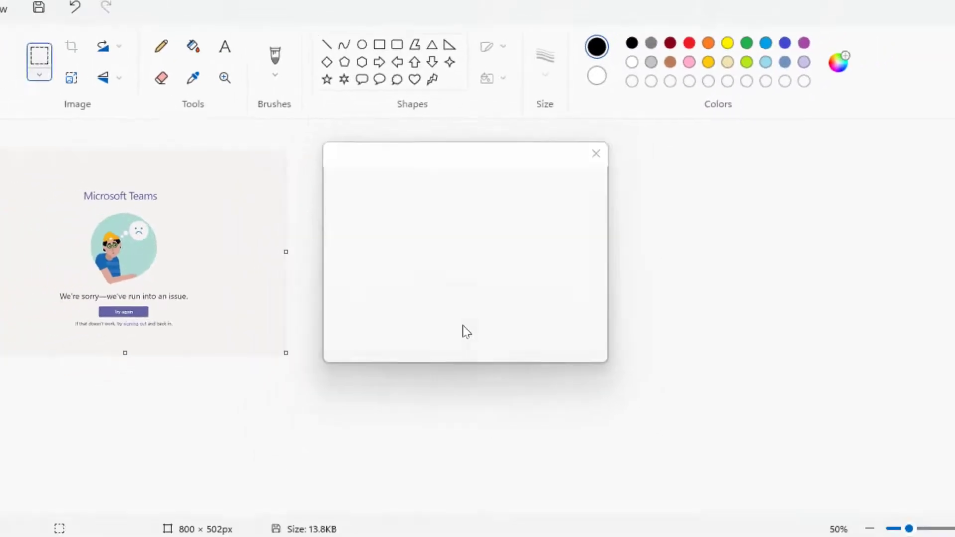
left_click(596, 153)
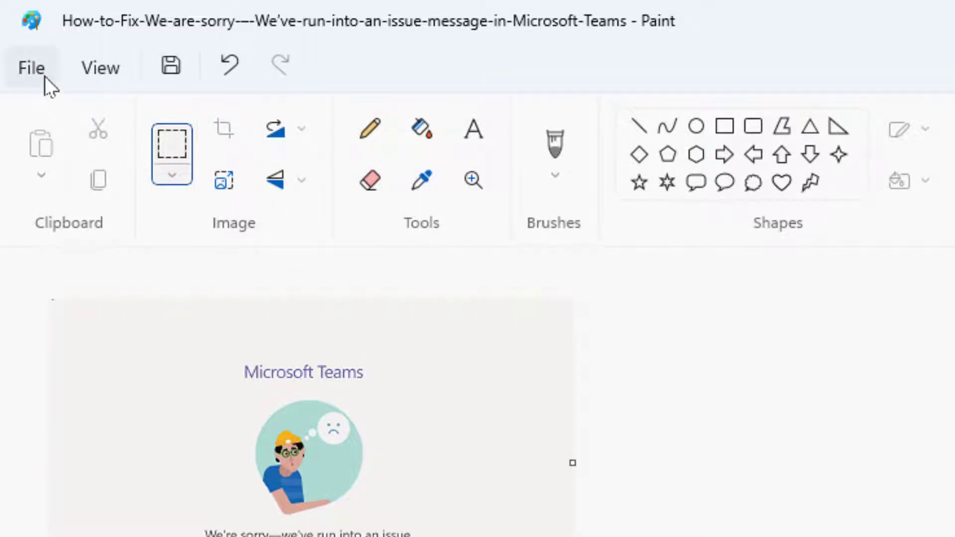
Start saving a copy of the Teams screenshot as a JPEG picture from the File menu
left_click(31, 67)
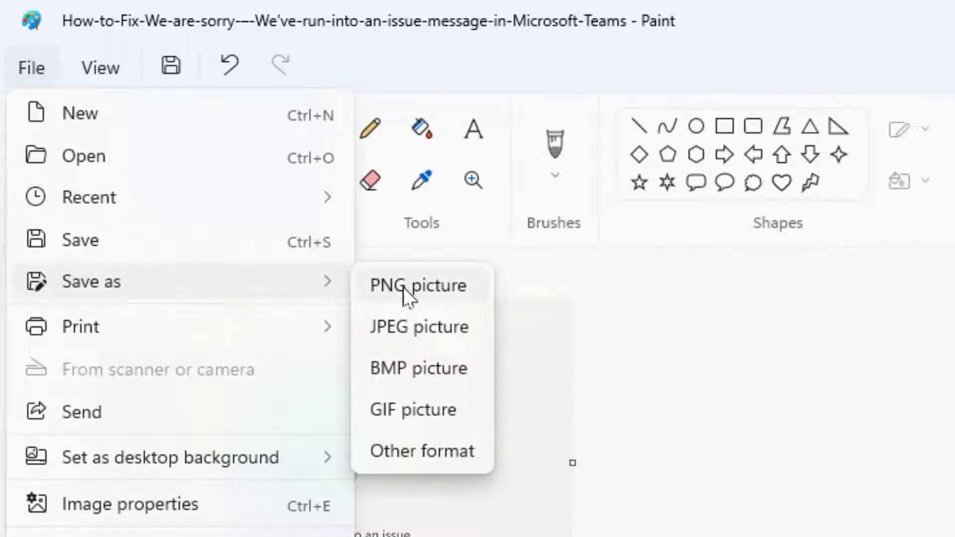
mouse_move(433, 327)
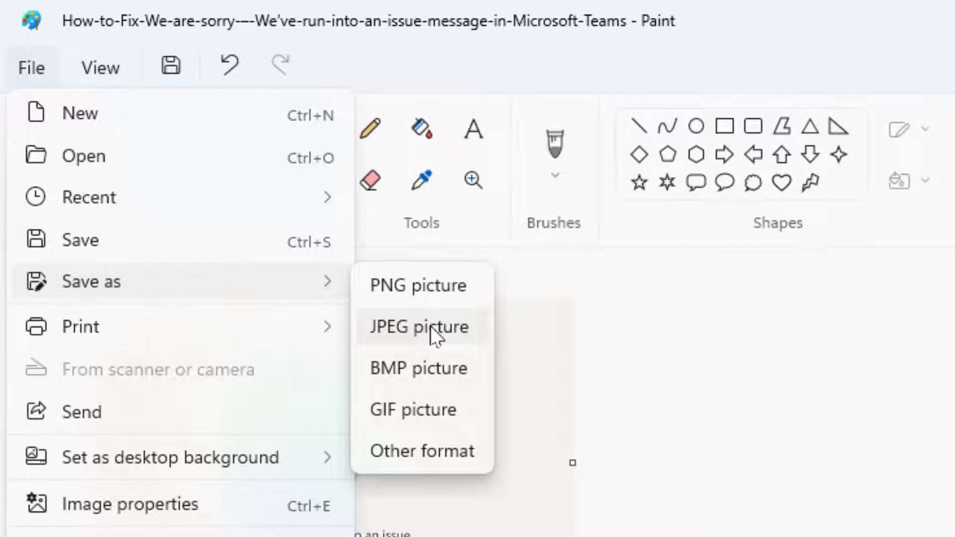
left_click(419, 327)
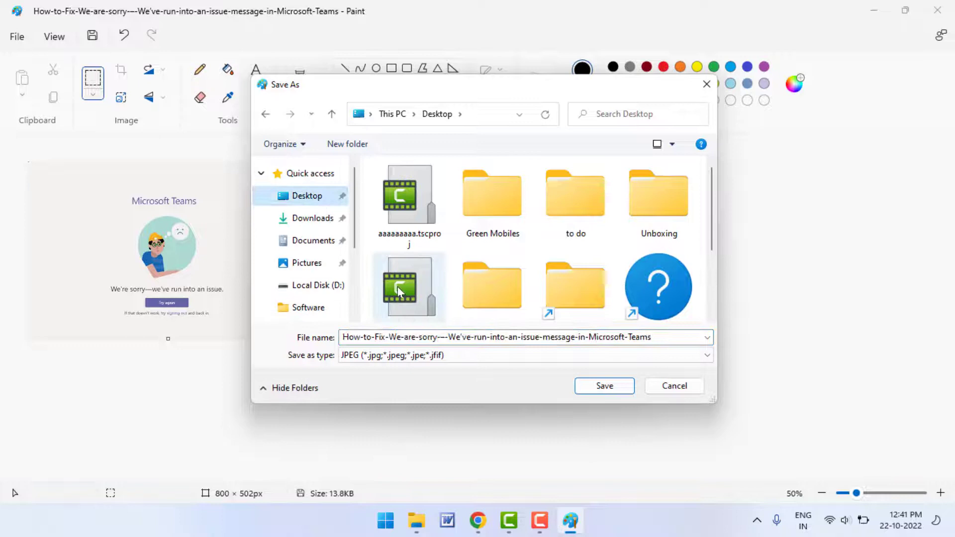
Save the screenshot on the Desktop as a JPEG named hh
type("hh")
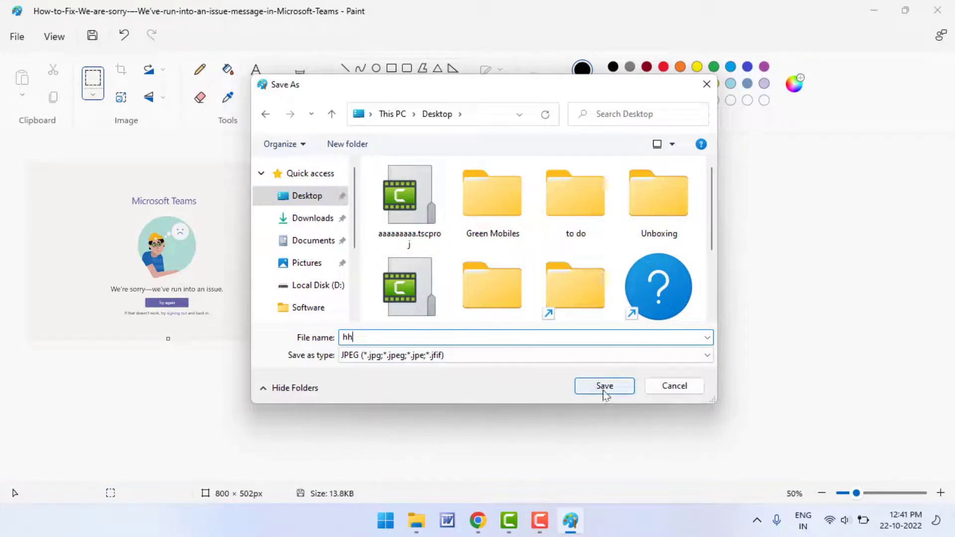
left_click(604, 386)
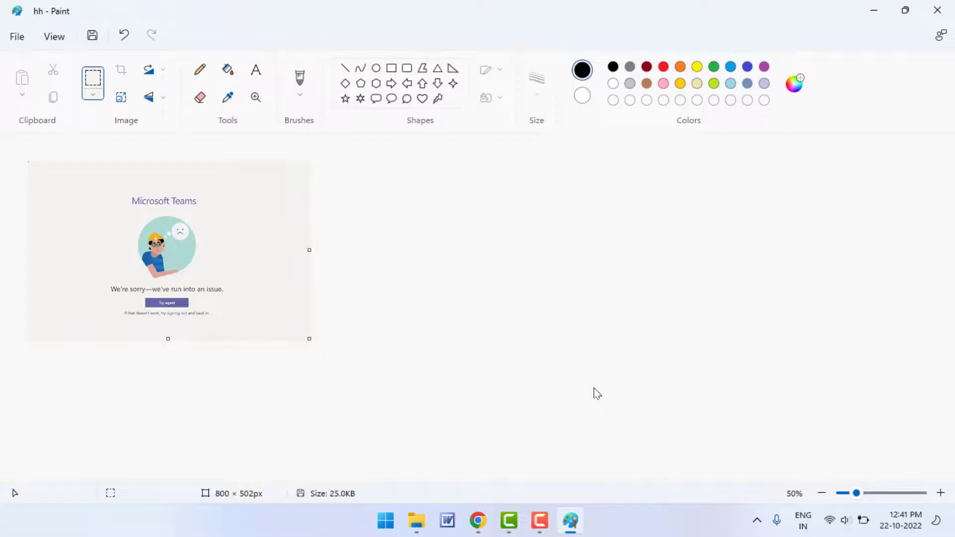
mouse_move(222, 270)
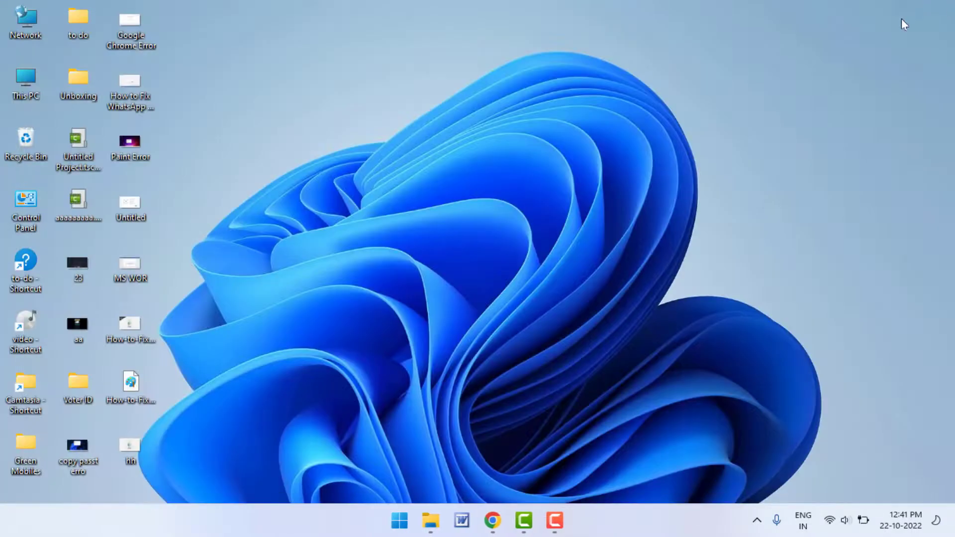
mouse_move(131, 448)
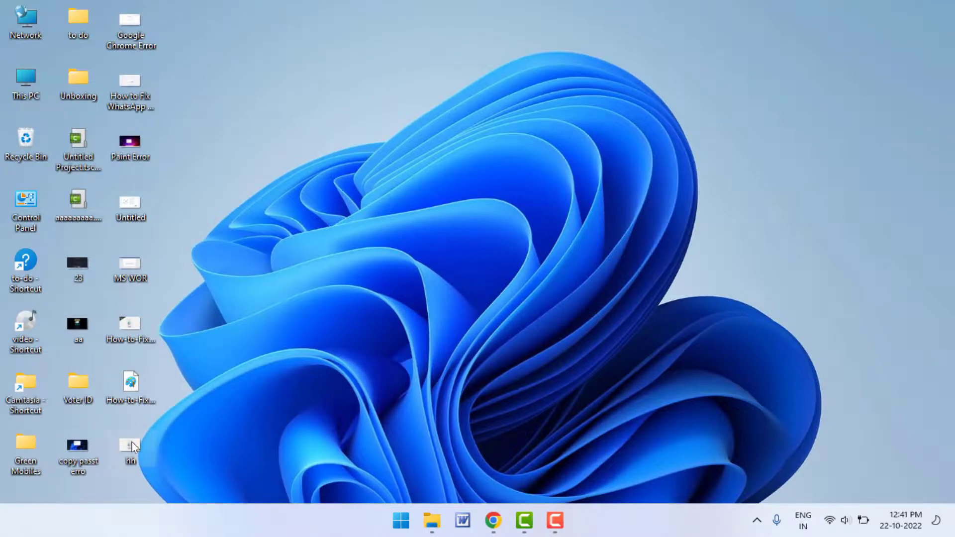
mouse_move(389, 183)
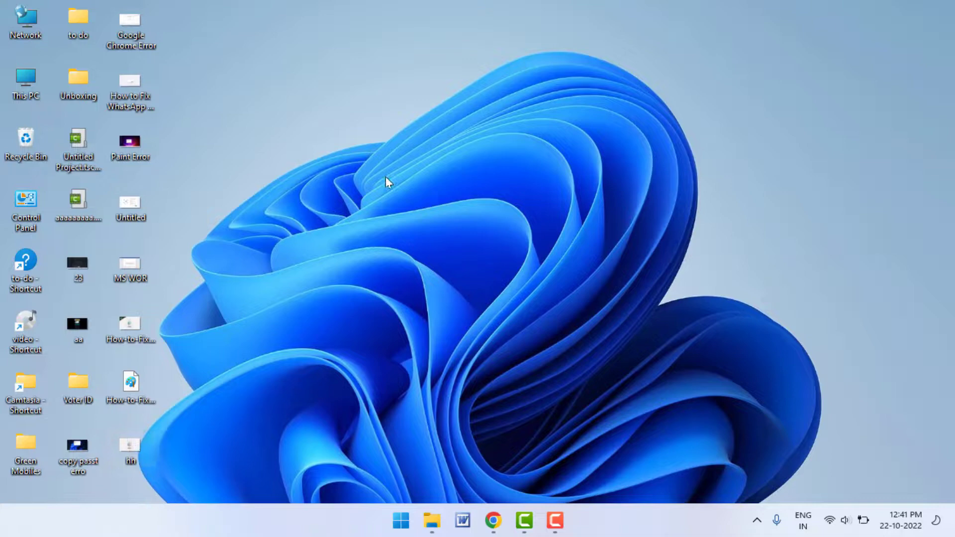
Bring up the desktop background's right-click menu beside the new hh image
right_click(387, 183)
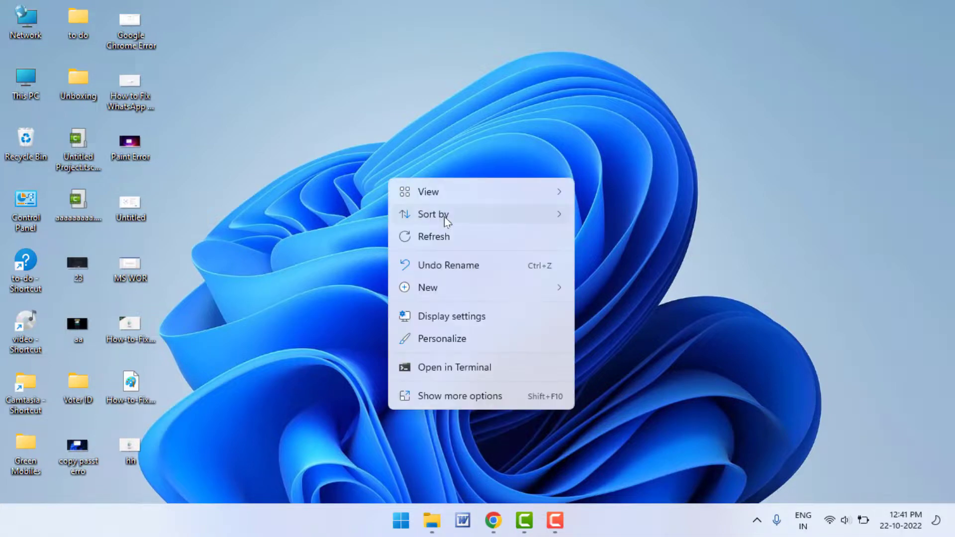